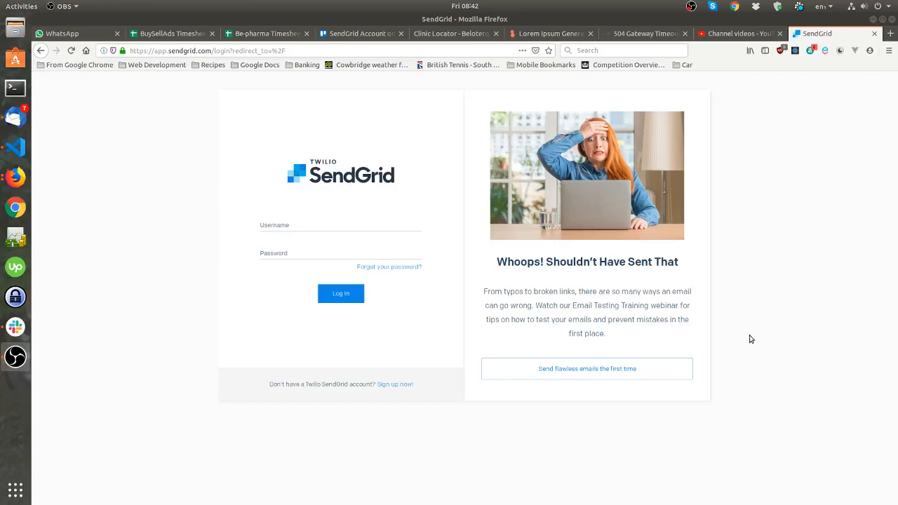
# Sign in to SendGrid using a saved autofill login
pyautogui.click(341, 224)
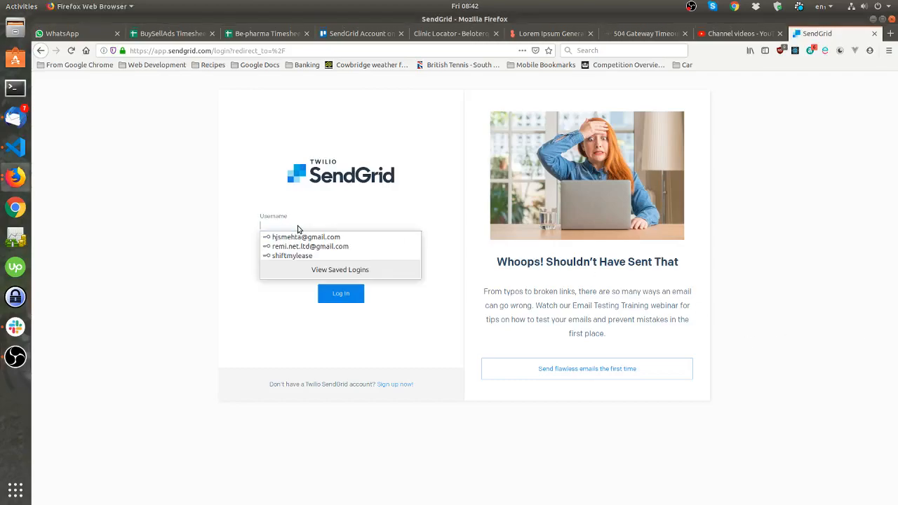
pyautogui.click(306, 236)
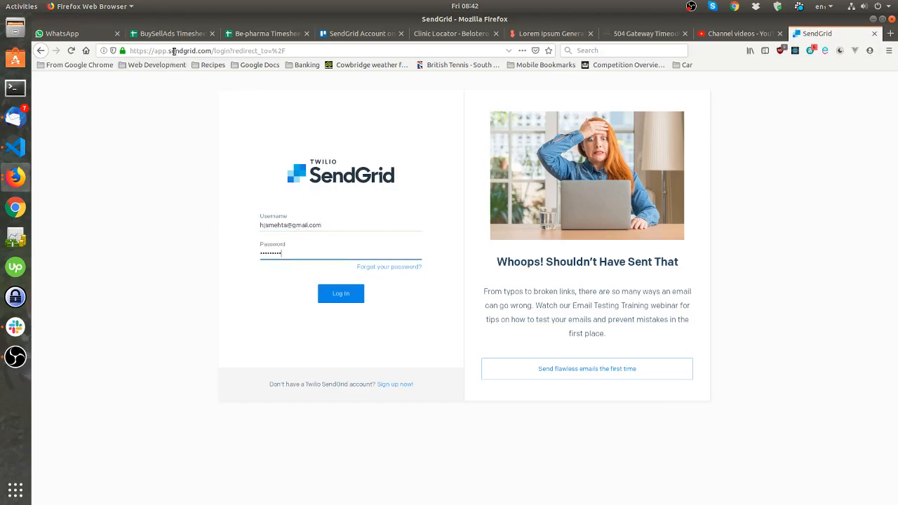
pyautogui.click(341, 293)
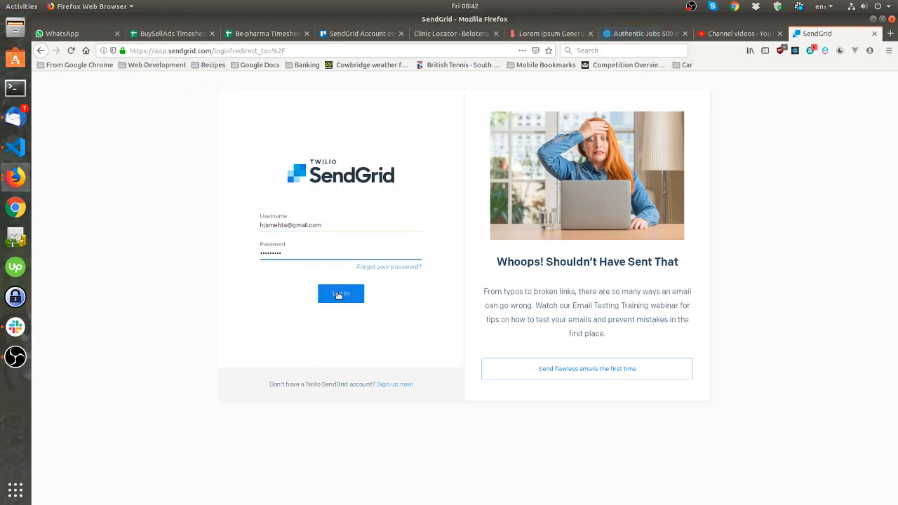
pyautogui.click(340, 294)
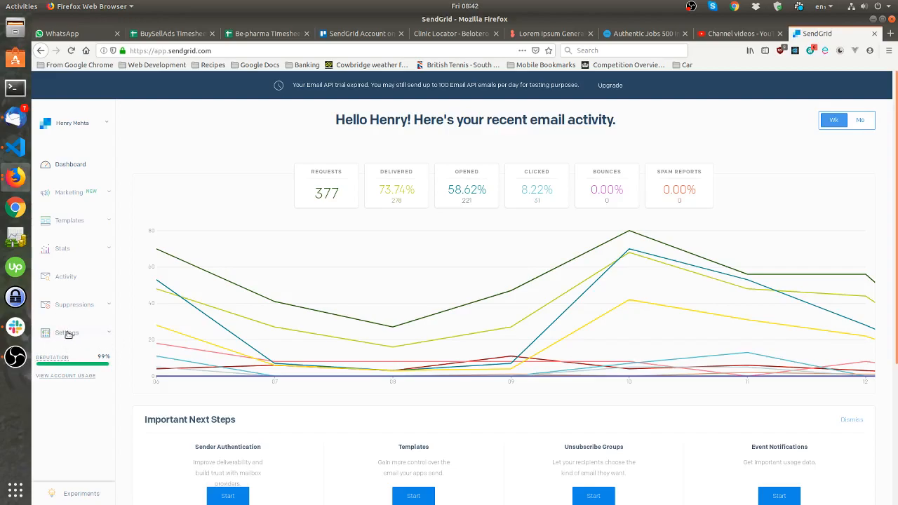
# Go to Settings > API Keys in the sidebar
pyautogui.click(67, 332)
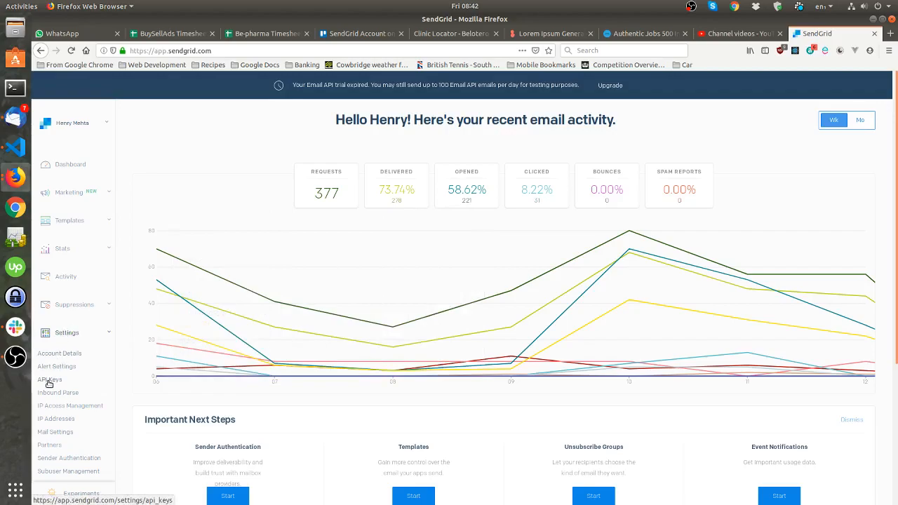
pyautogui.click(49, 379)
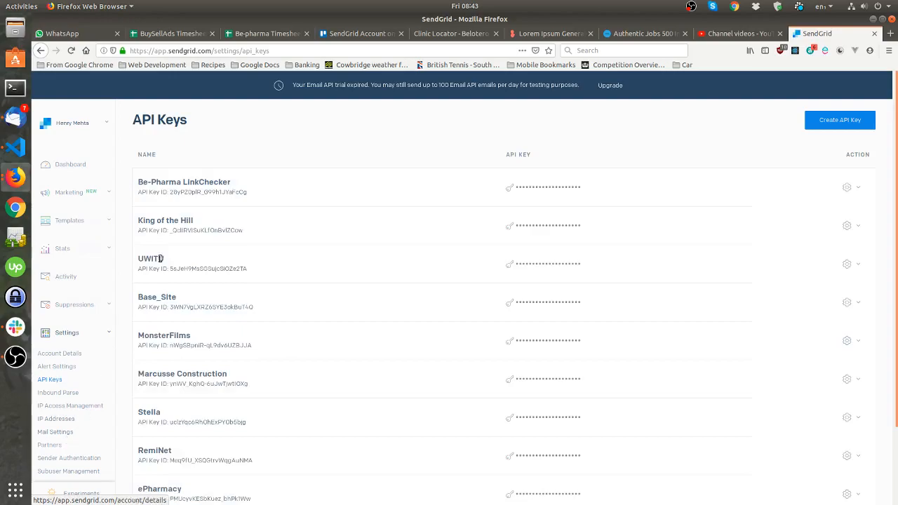
pyautogui.moveTo(428, 252)
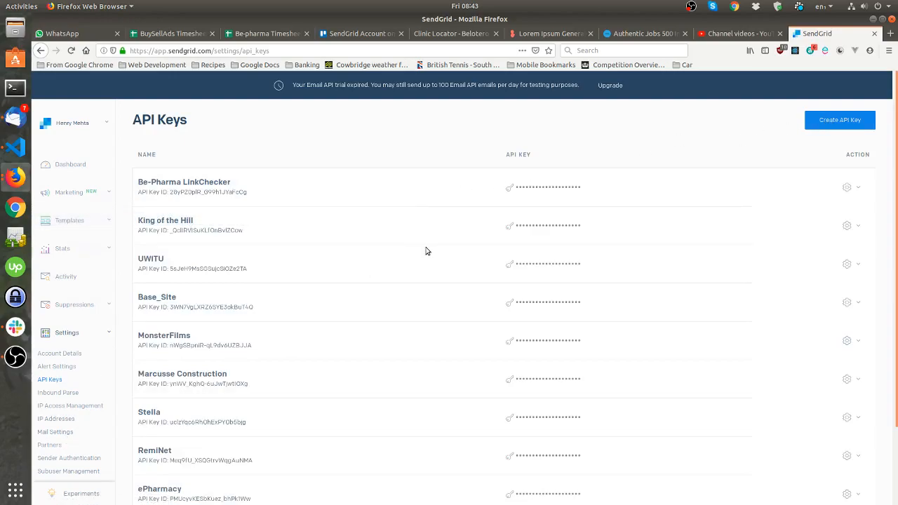
# Start a new API key named 'Example For Viewer' with Full Access
pyautogui.click(840, 120)
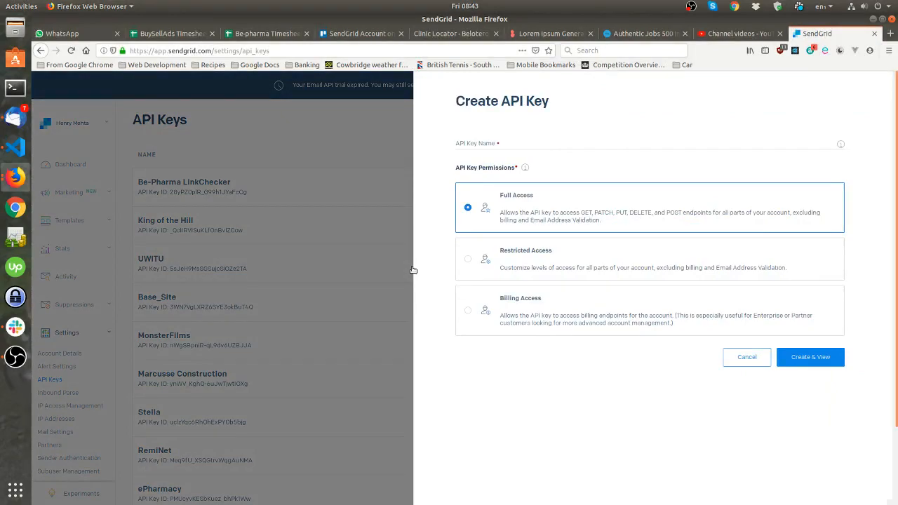
pyautogui.moveTo(573, 267)
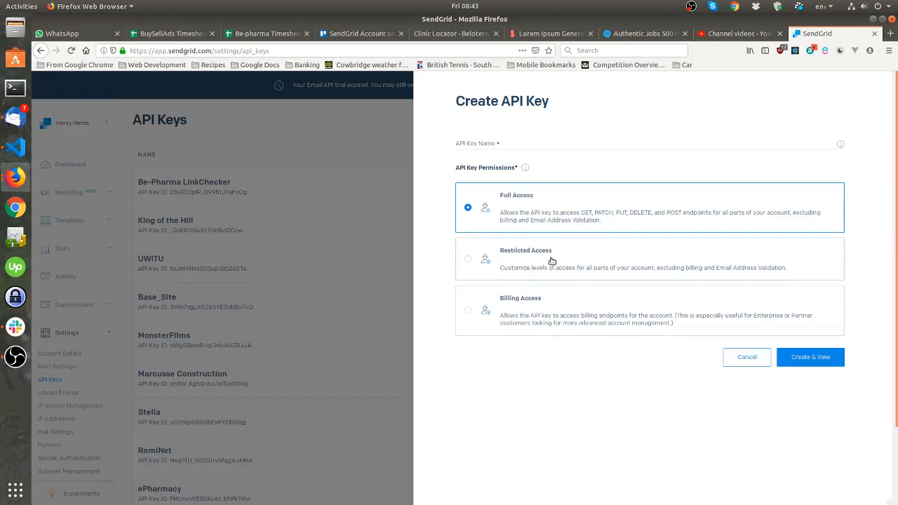
pyautogui.moveTo(521, 139)
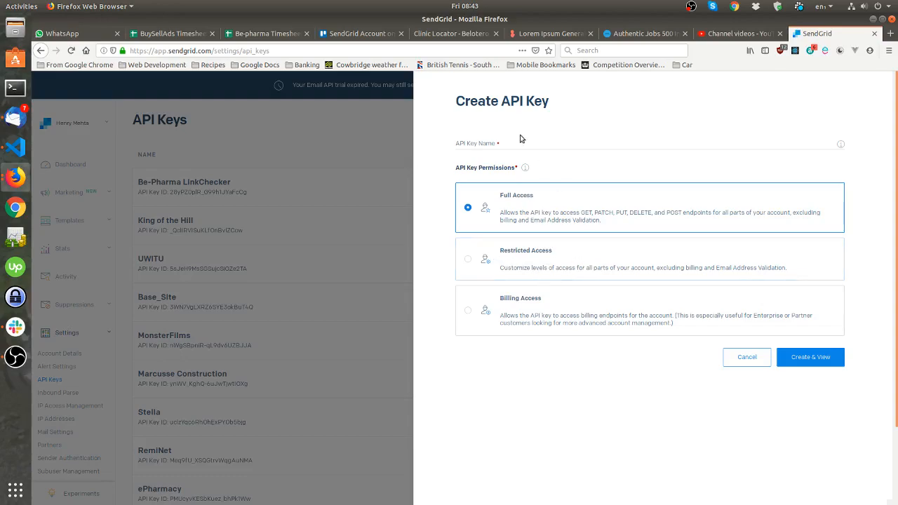
pyautogui.click(645, 144)
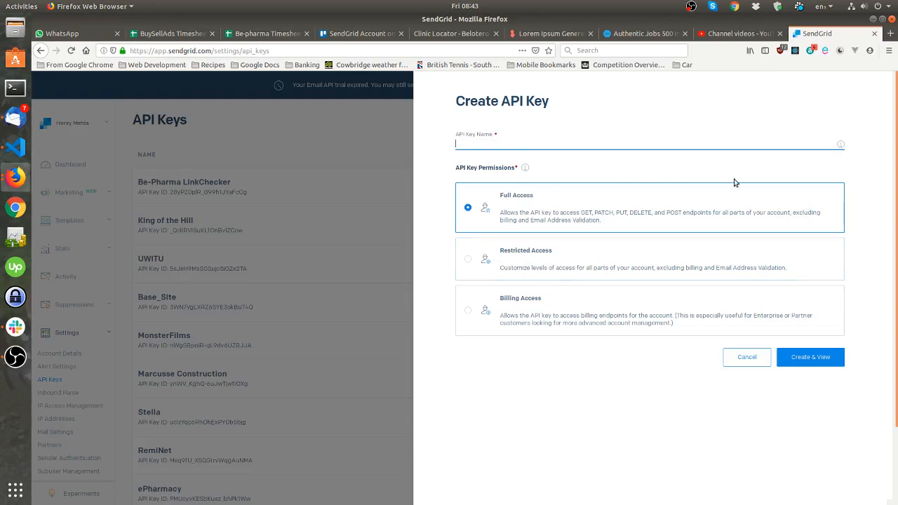
pyautogui.write('Example Fol')
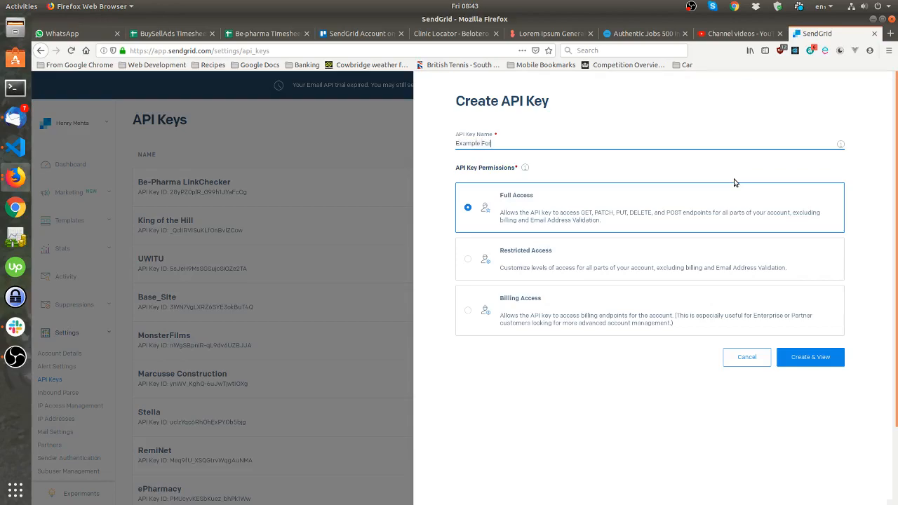
pyautogui.write('Adrian')
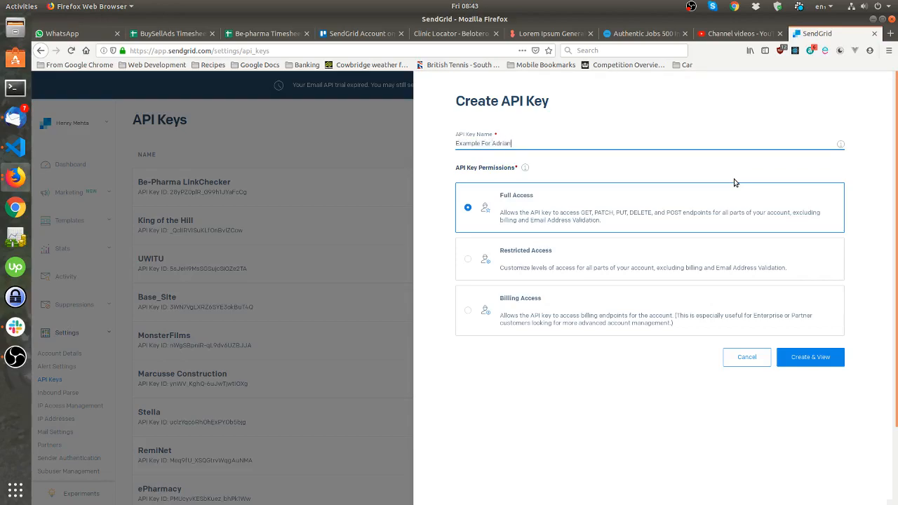
pyautogui.press('BackSpace')
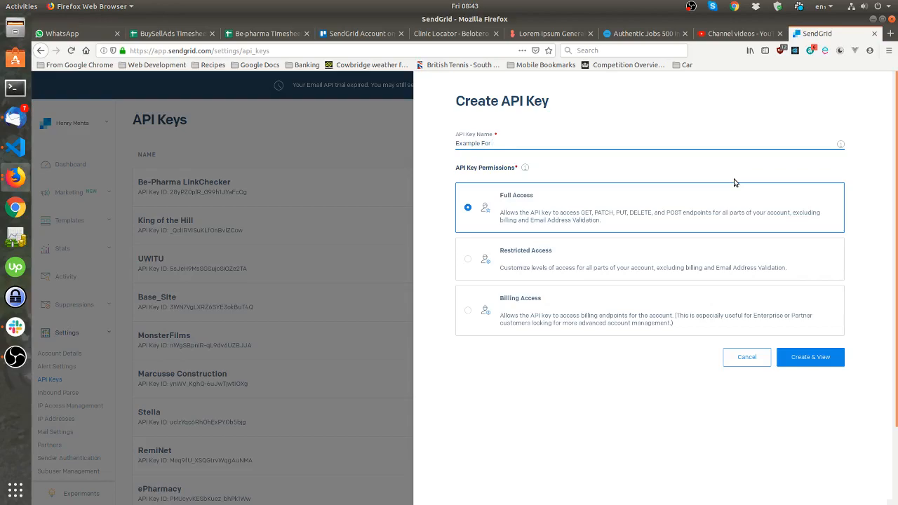
pyautogui.write('Viewer')
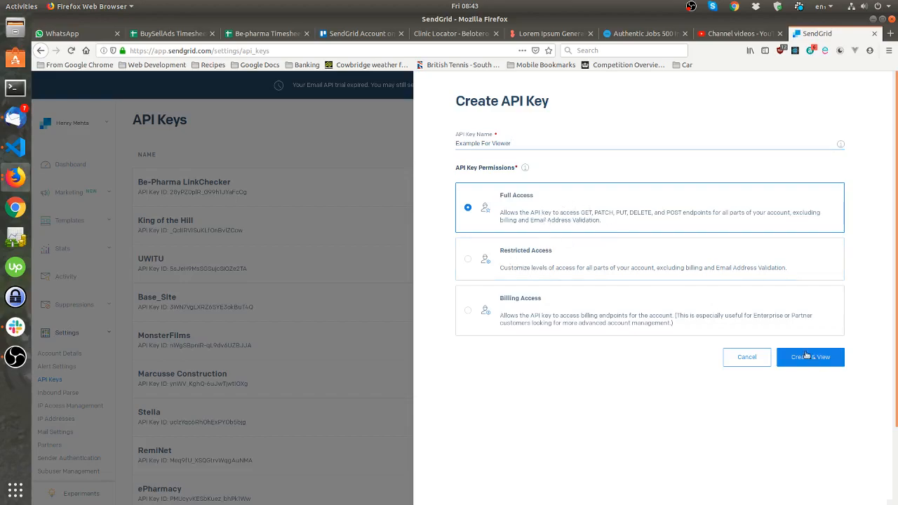
# Create the 'Example For Viewer' key and copy its generated value
pyautogui.click(809, 357)
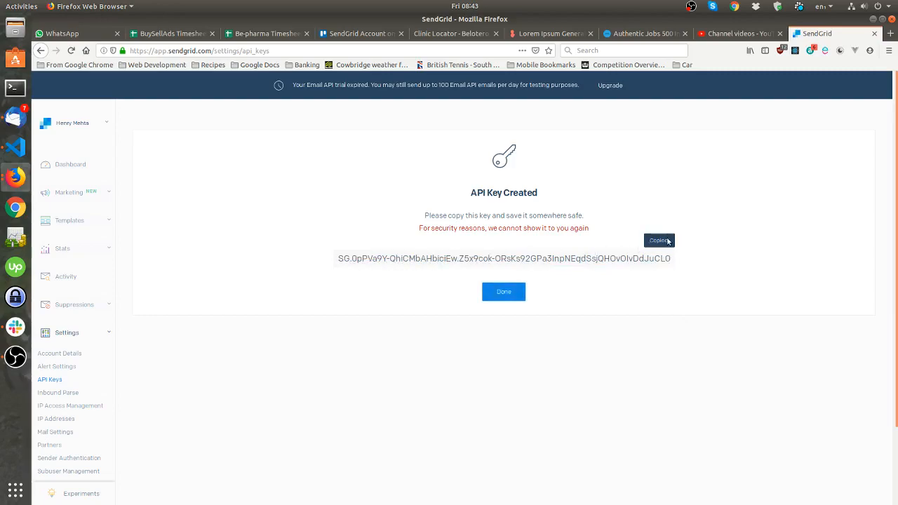
pyautogui.click(659, 240)
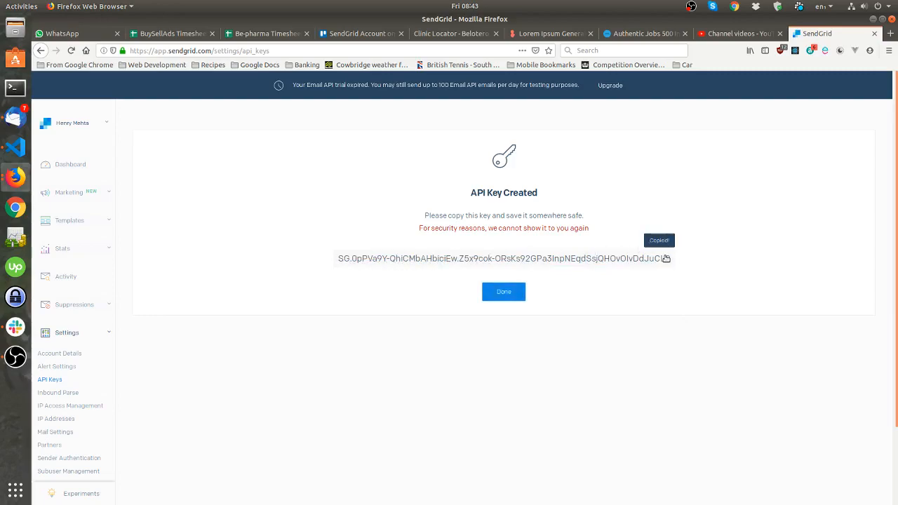